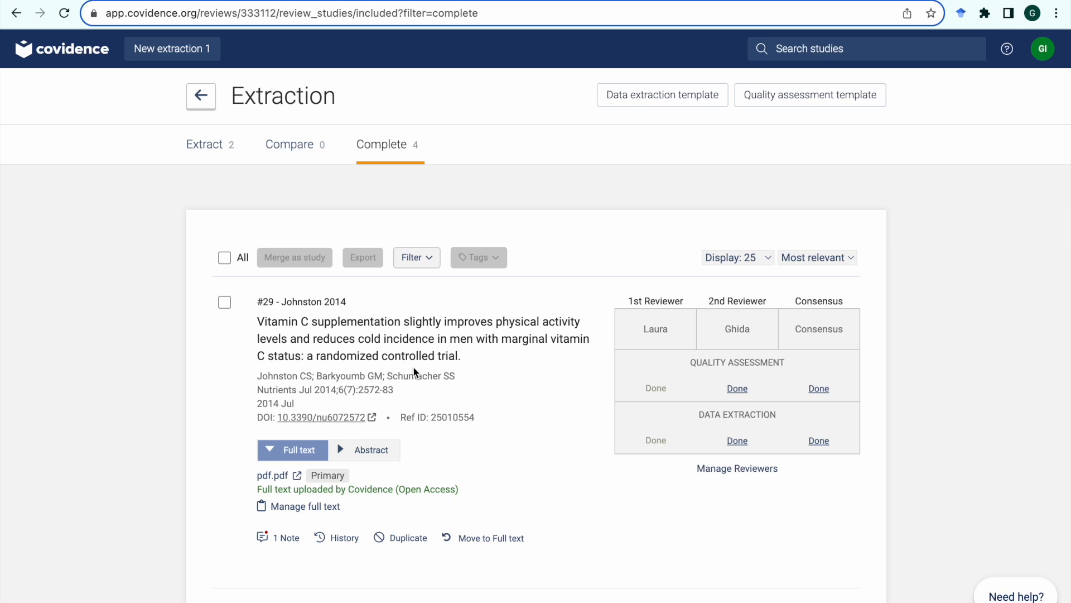
mouse_move(387, 162)
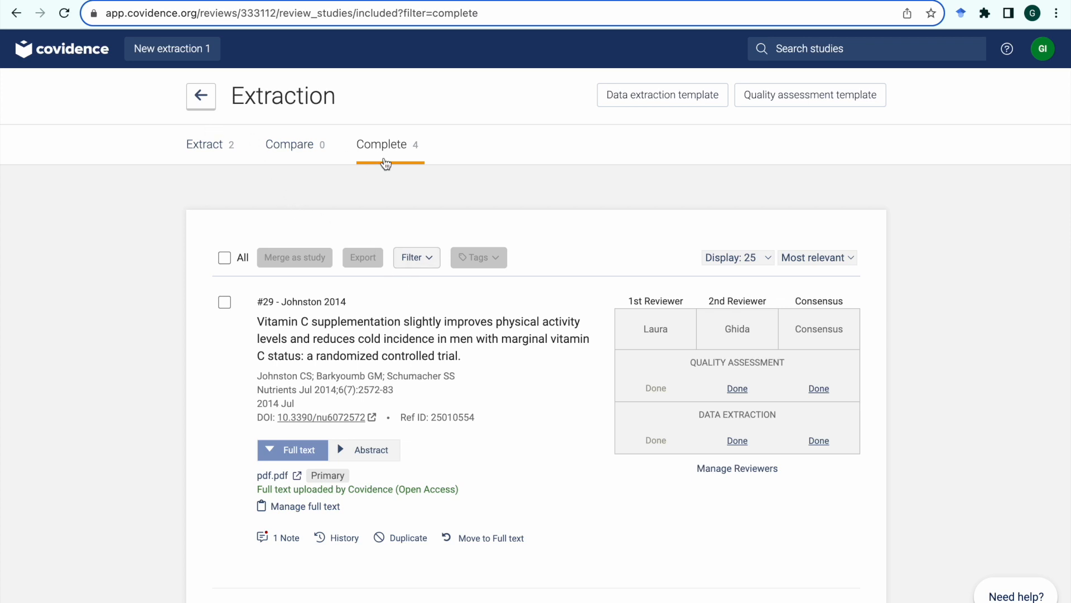
mouse_move(480, 379)
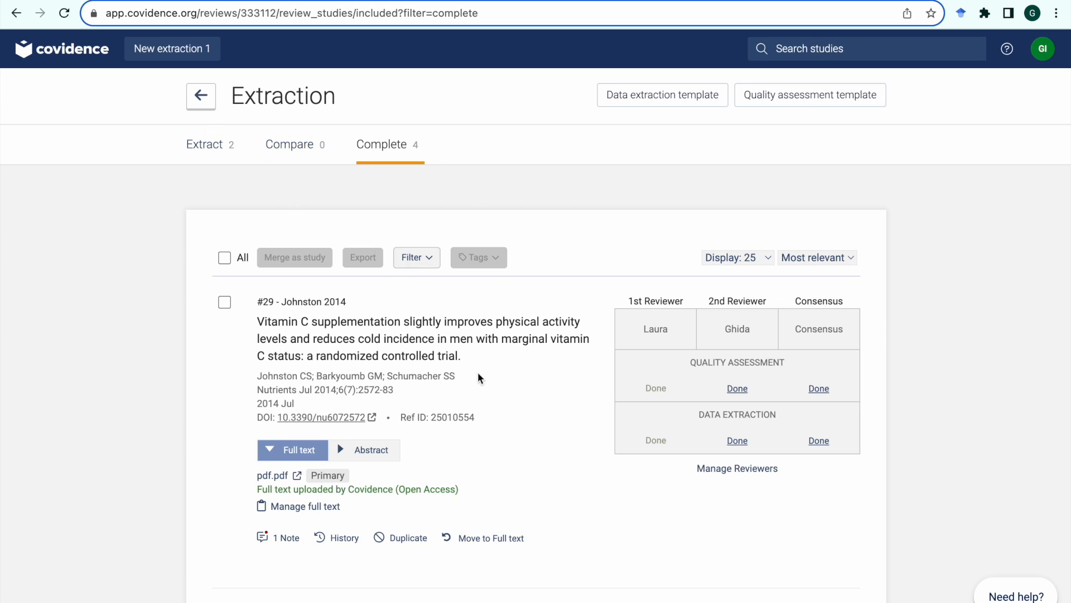
- Return to the review summary and bring up its export options
scroll(down, 3)
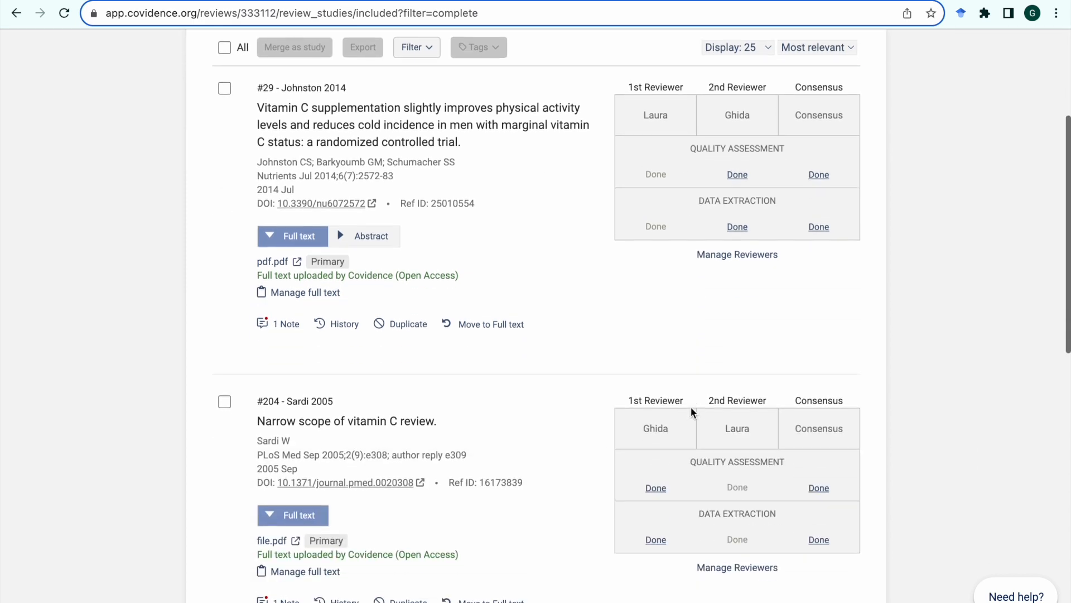
scroll(down, 3)
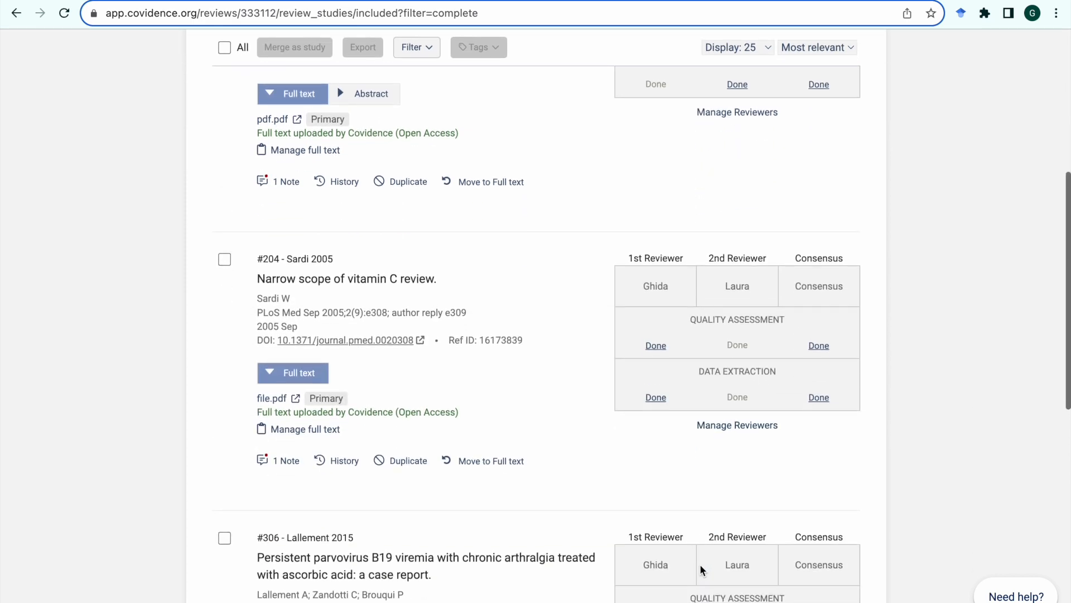
scroll(down, 3)
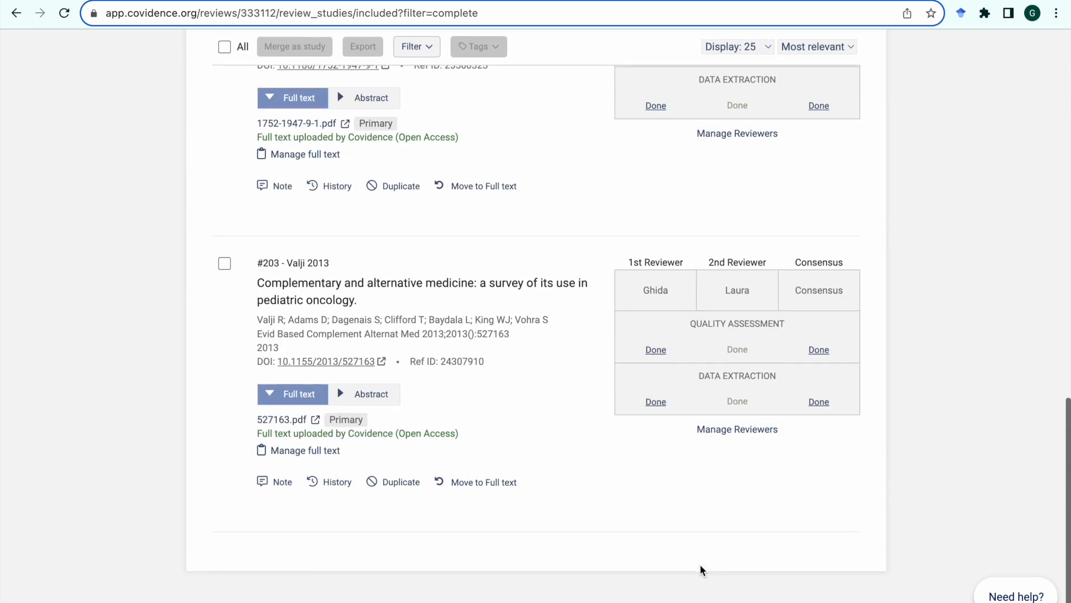
scroll(up, 3)
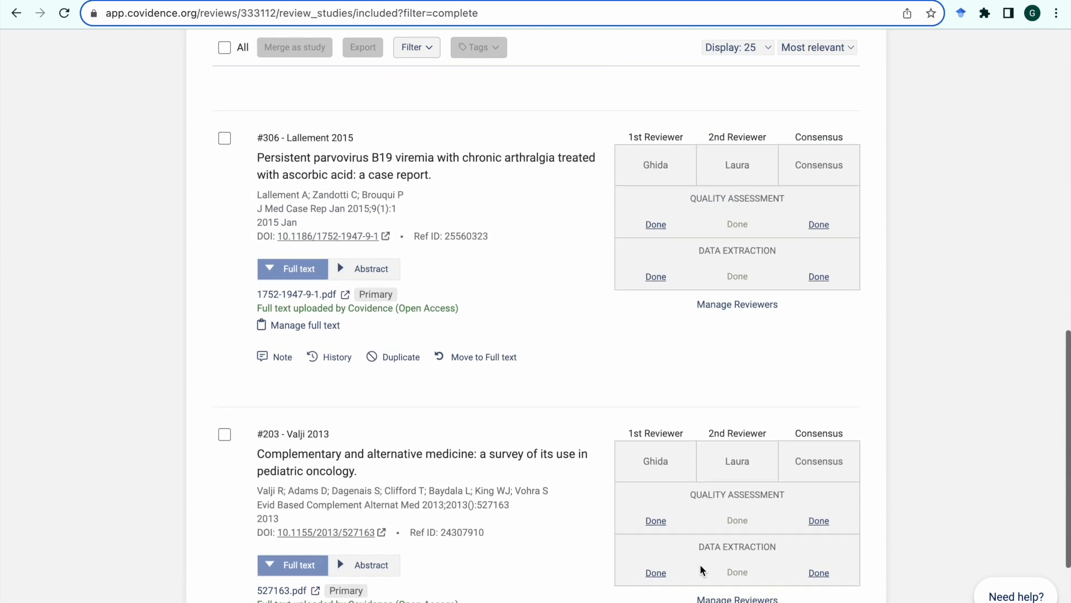
scroll(up, 3)
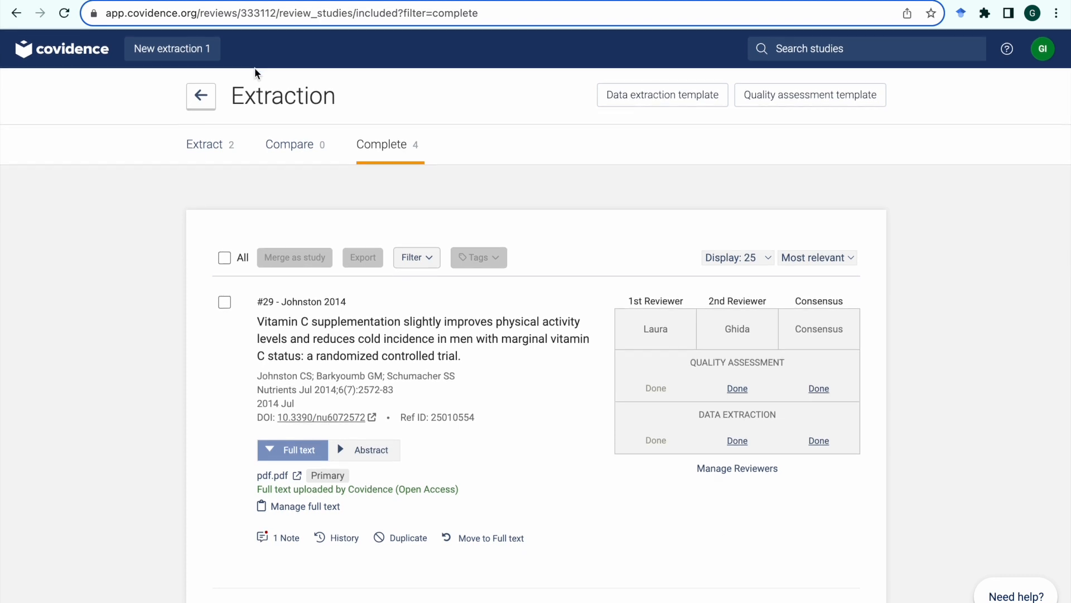
click(200, 95)
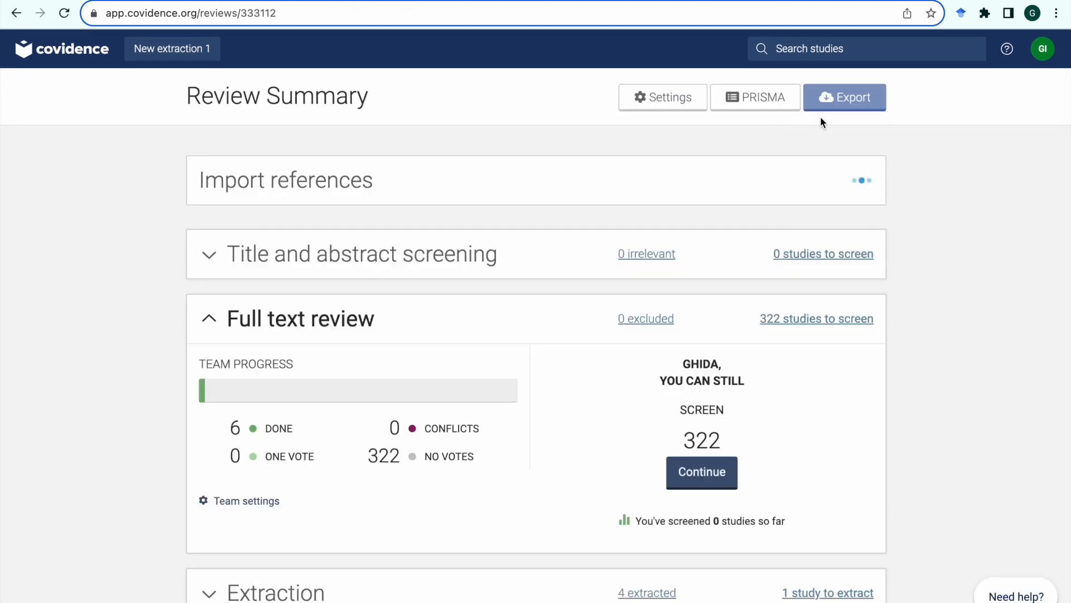
click(844, 97)
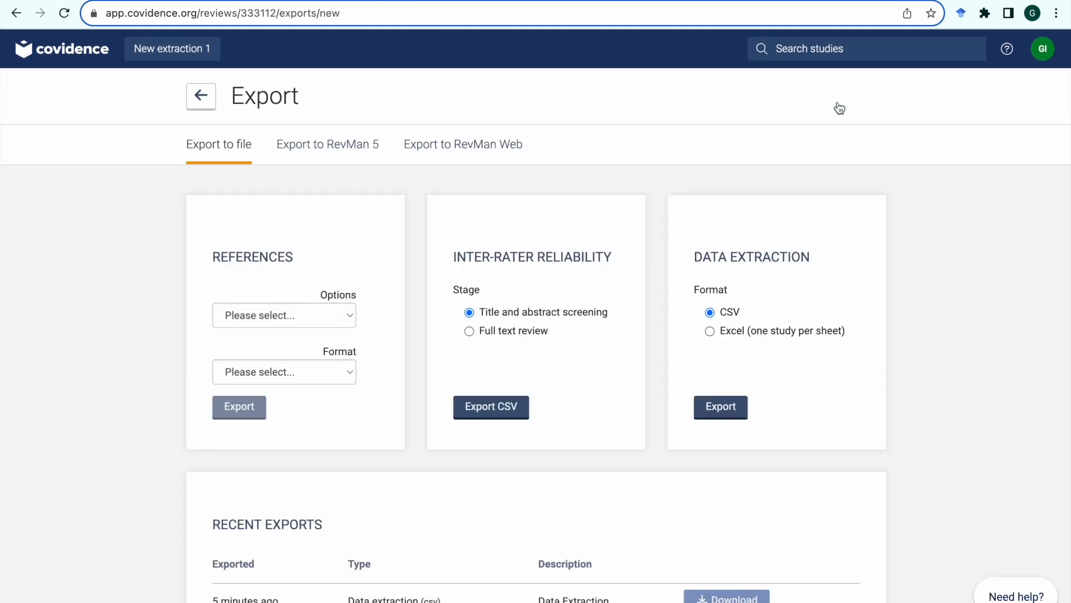
mouse_move(201, 340)
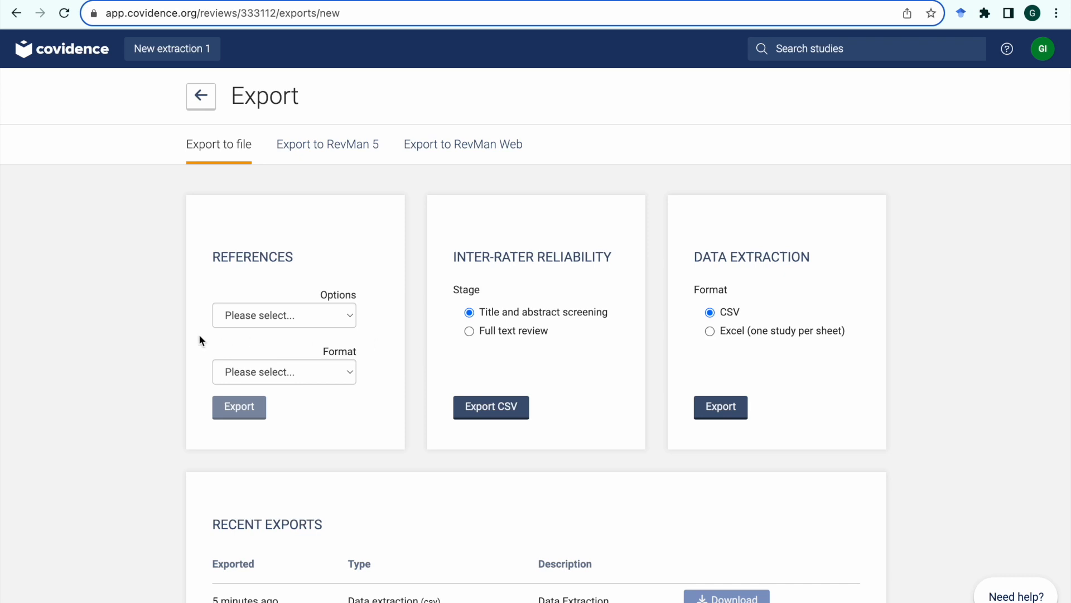
mouse_move(241, 174)
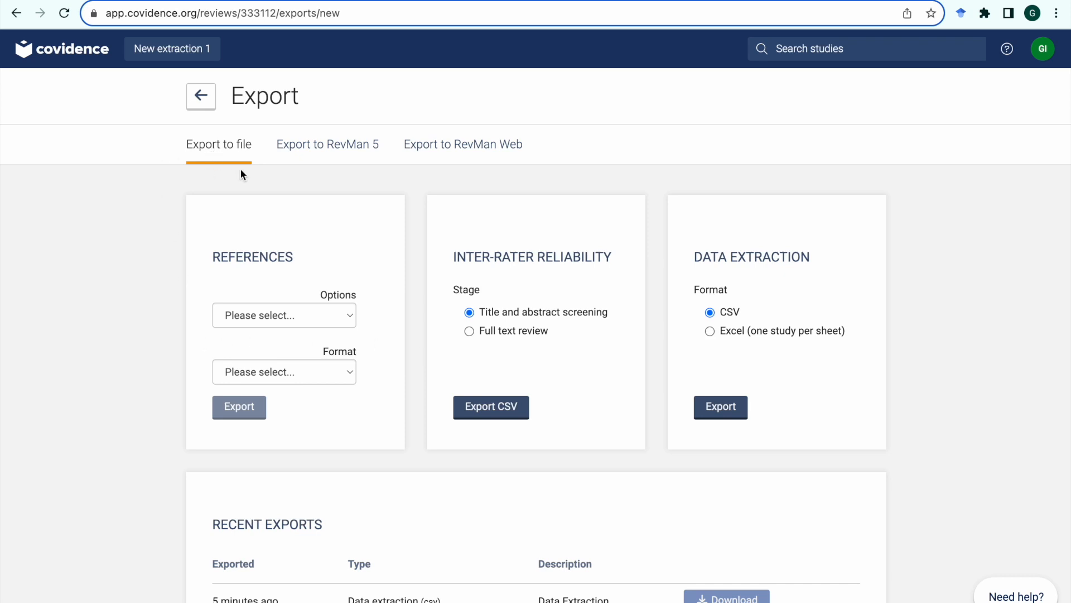
mouse_move(390, 170)
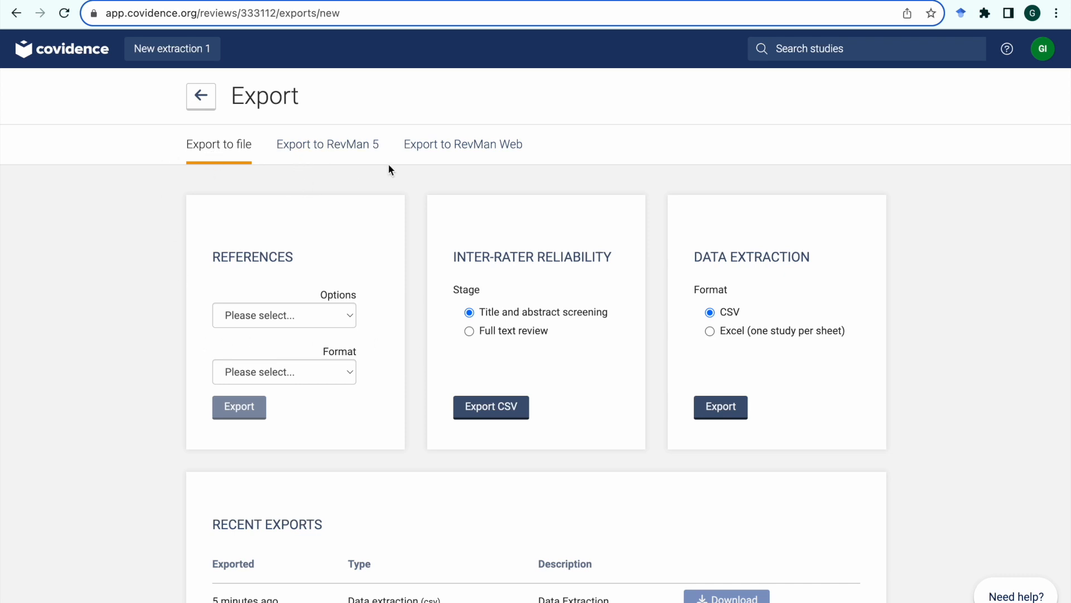
mouse_move(564, 174)
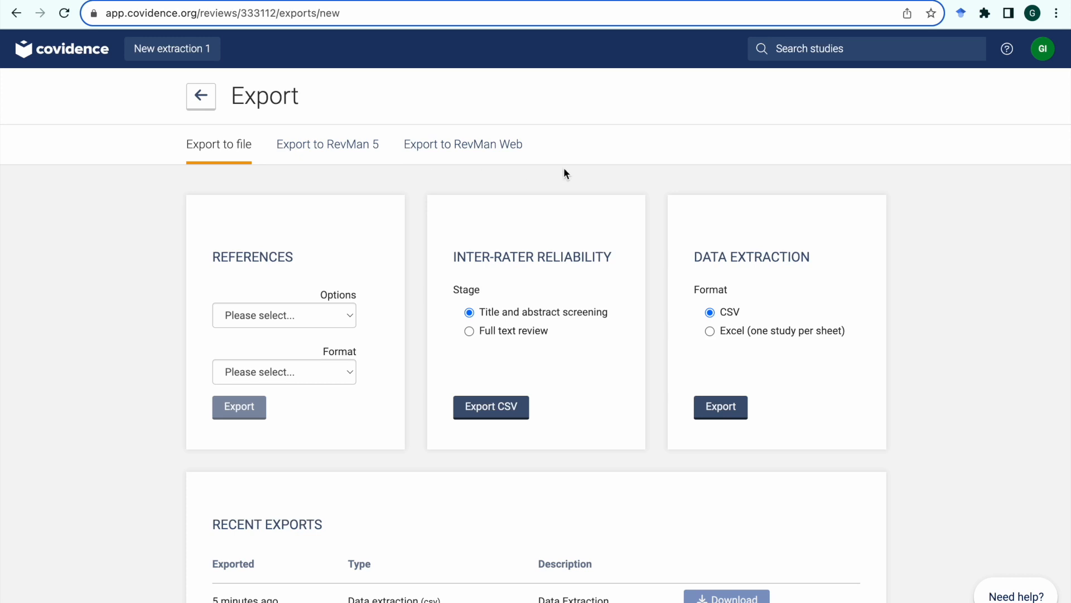
mouse_move(319, 288)
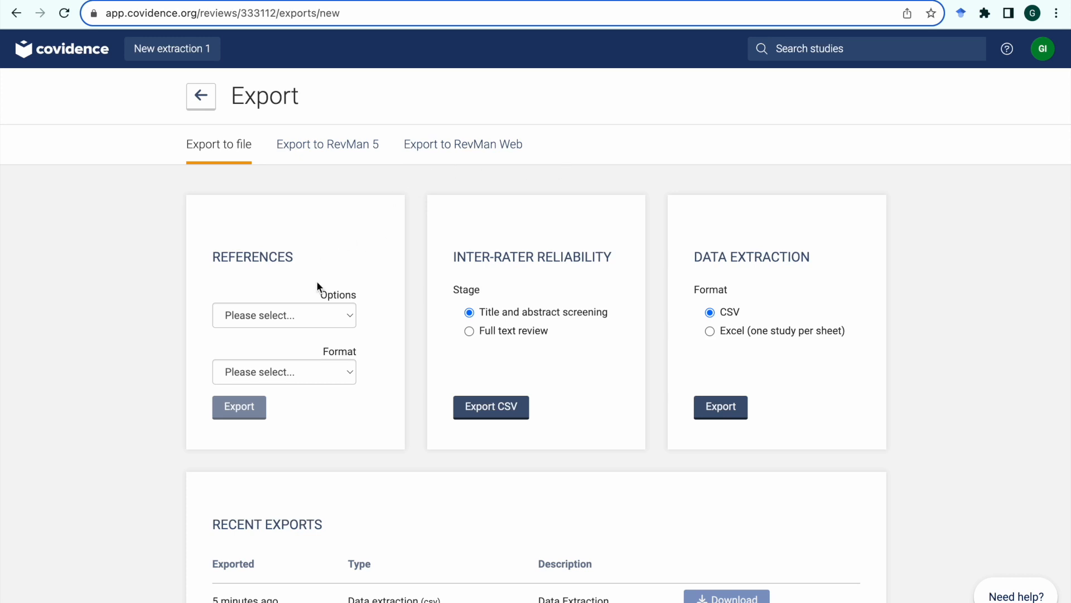
mouse_move(678, 237)
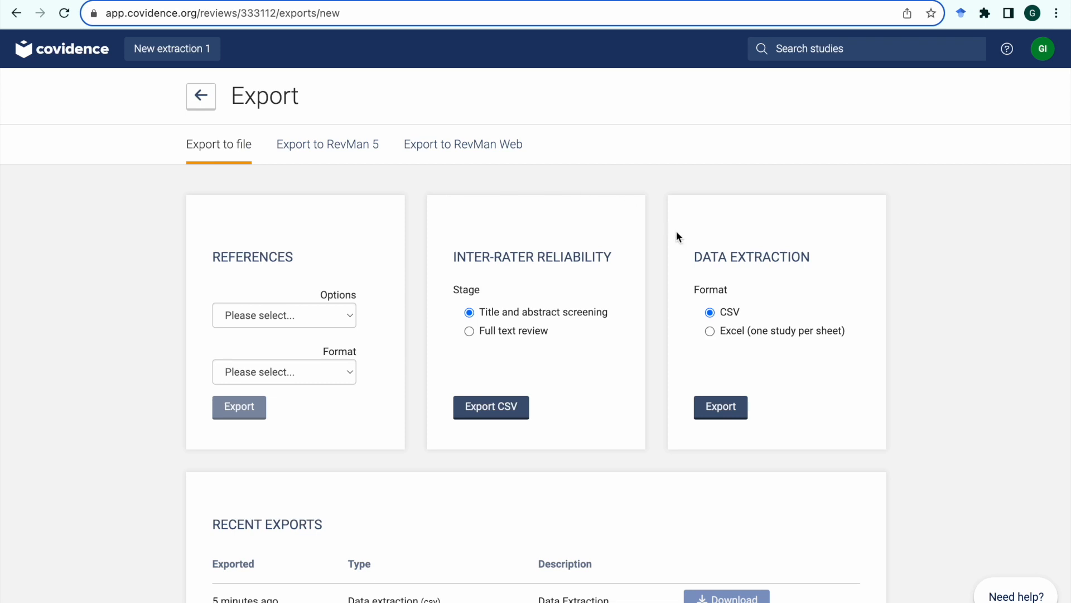
mouse_move(801, 280)
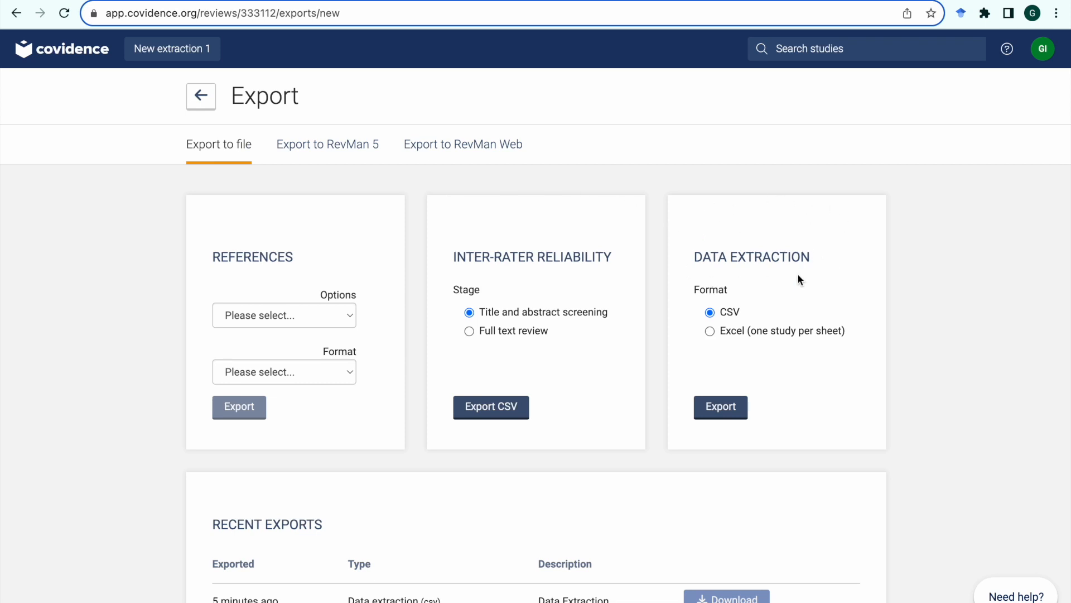
mouse_move(798, 321)
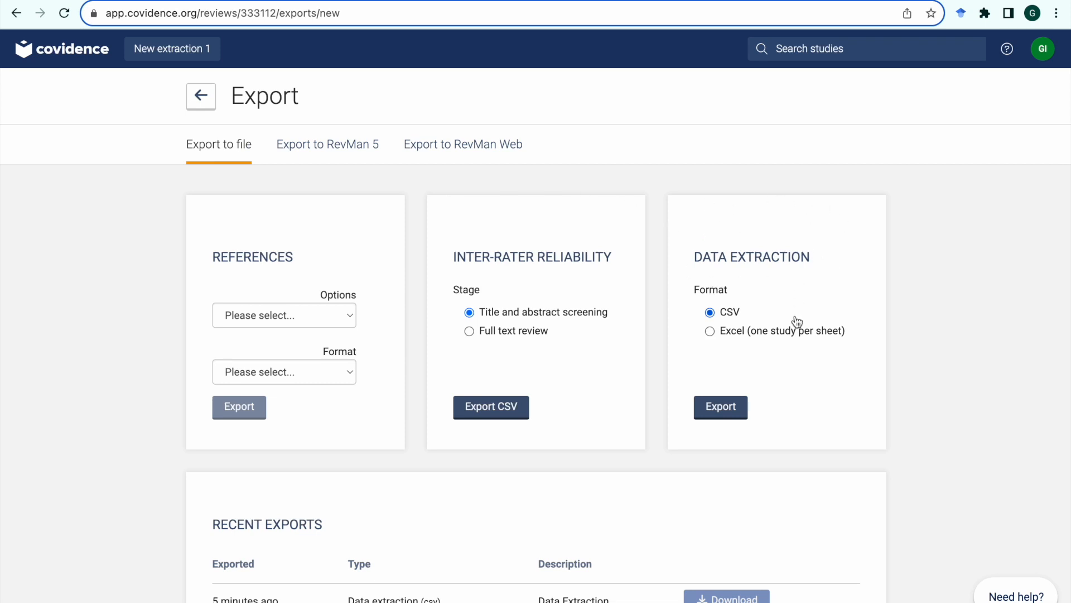
mouse_move(742, 322)
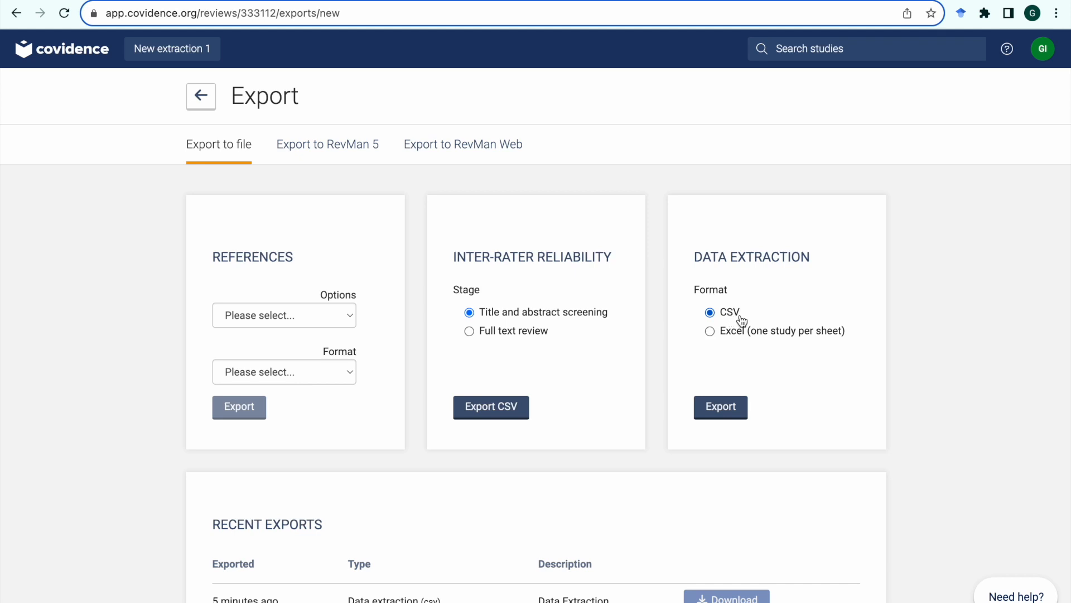
mouse_move(812, 348)
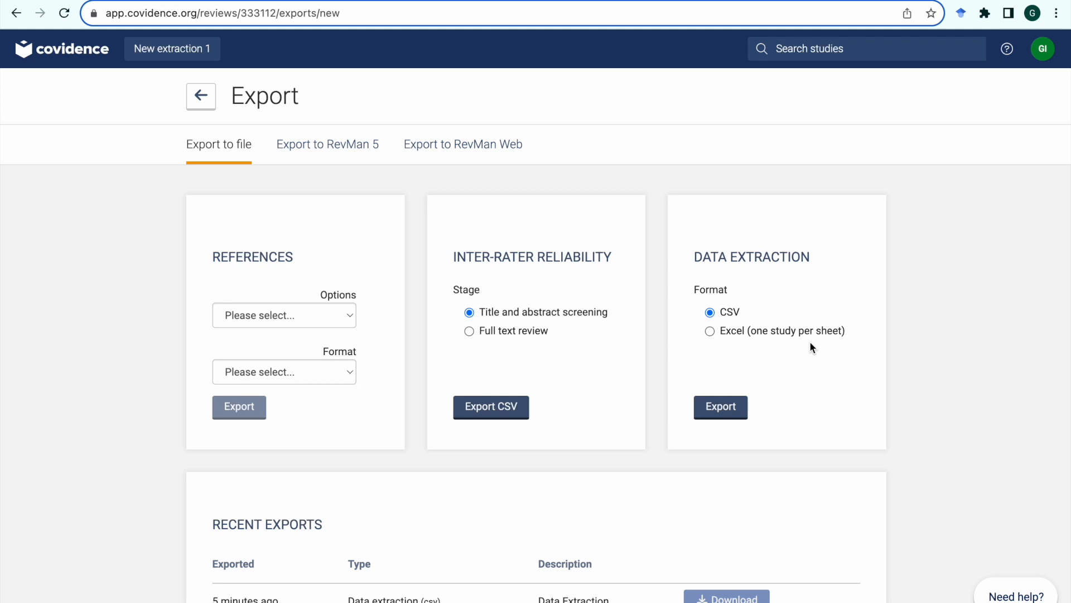
mouse_move(796, 347)
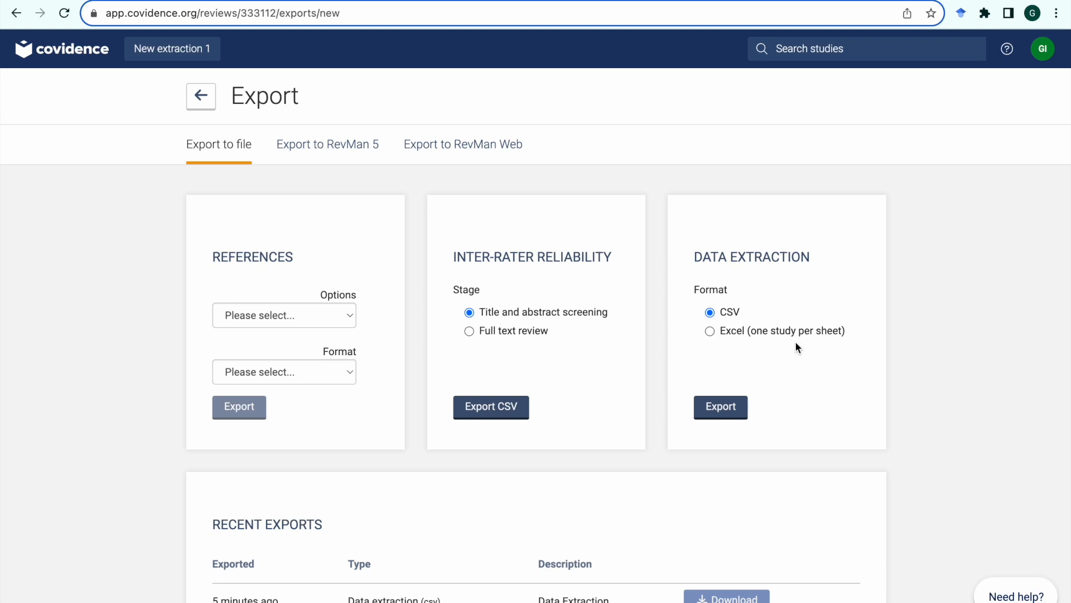
mouse_move(720, 407)
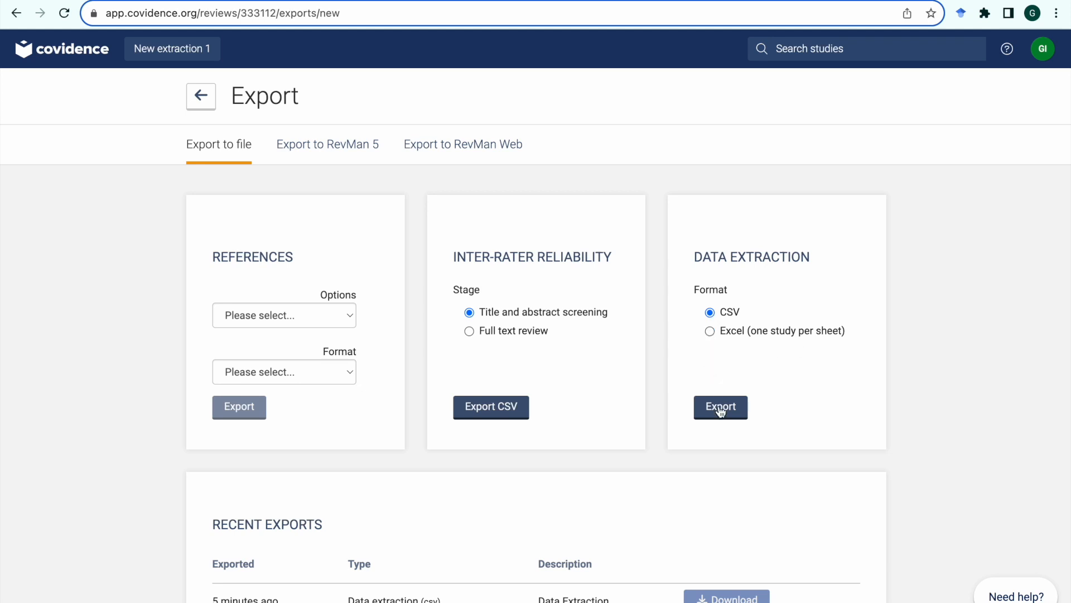
- Export the data extraction as CSV and download the newest Recent Exports entry
click(720, 407)
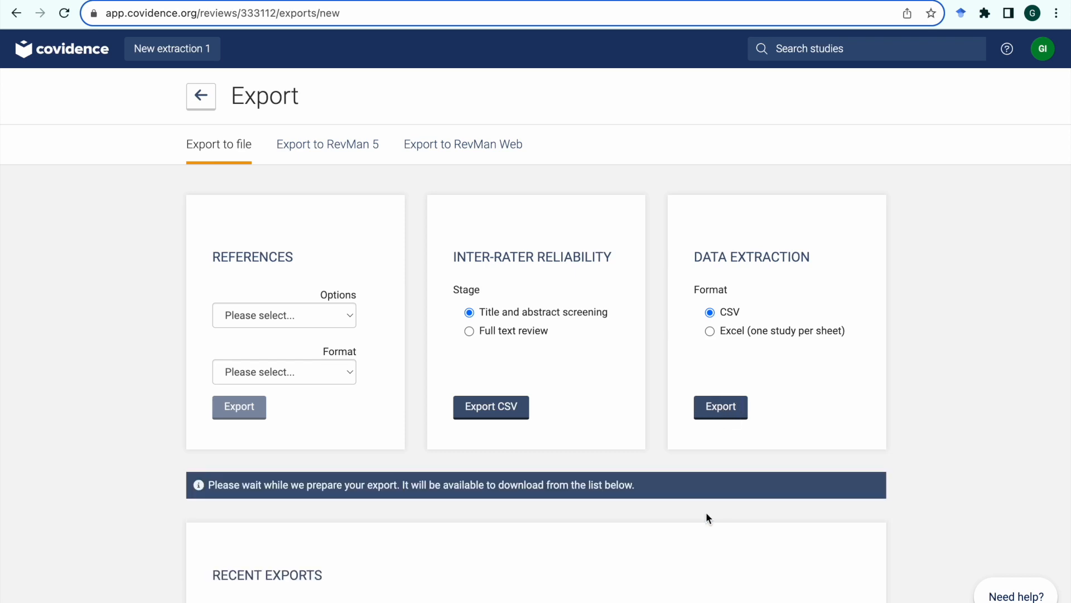
mouse_move(703, 533)
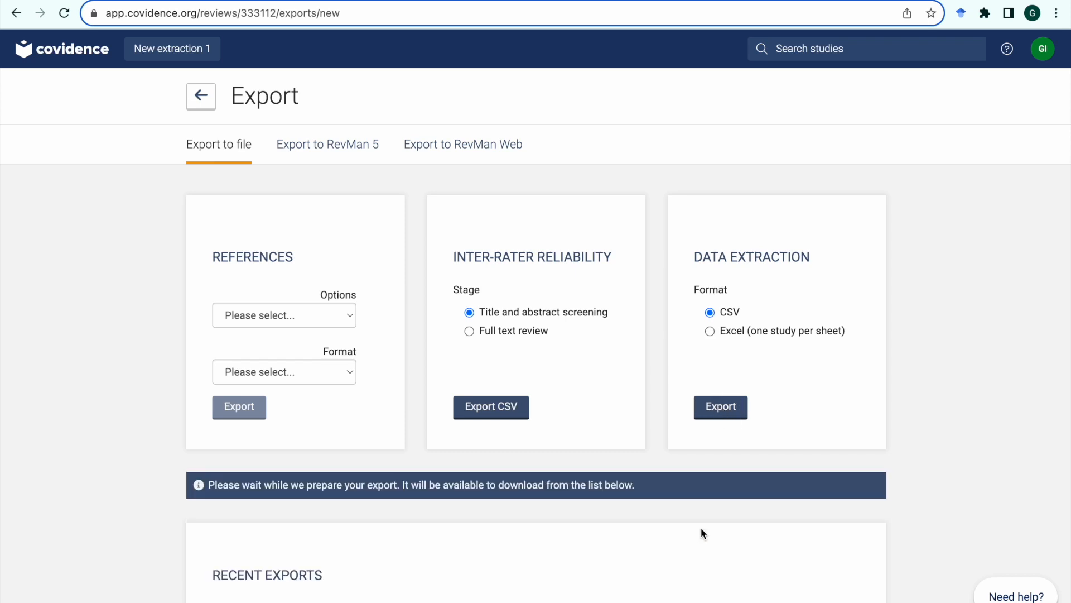
scroll(down, 3)
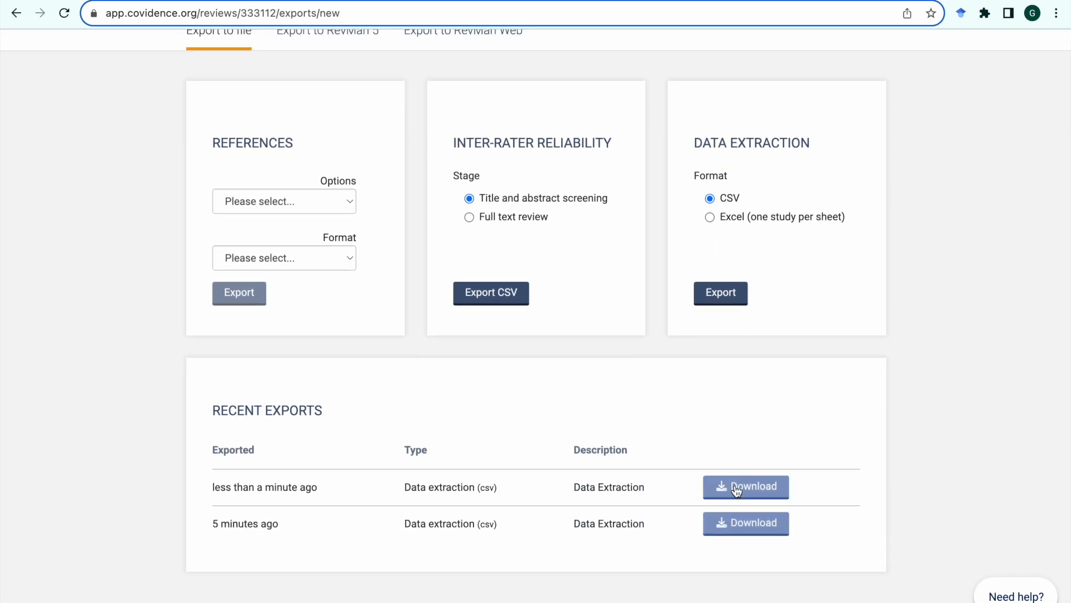
click(746, 487)
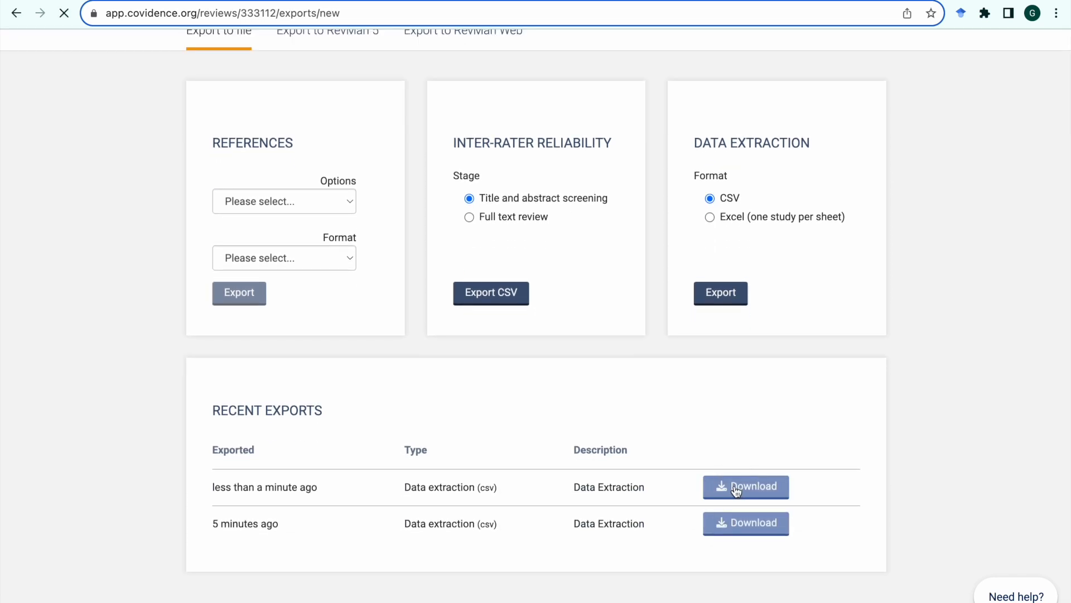
click(746, 486)
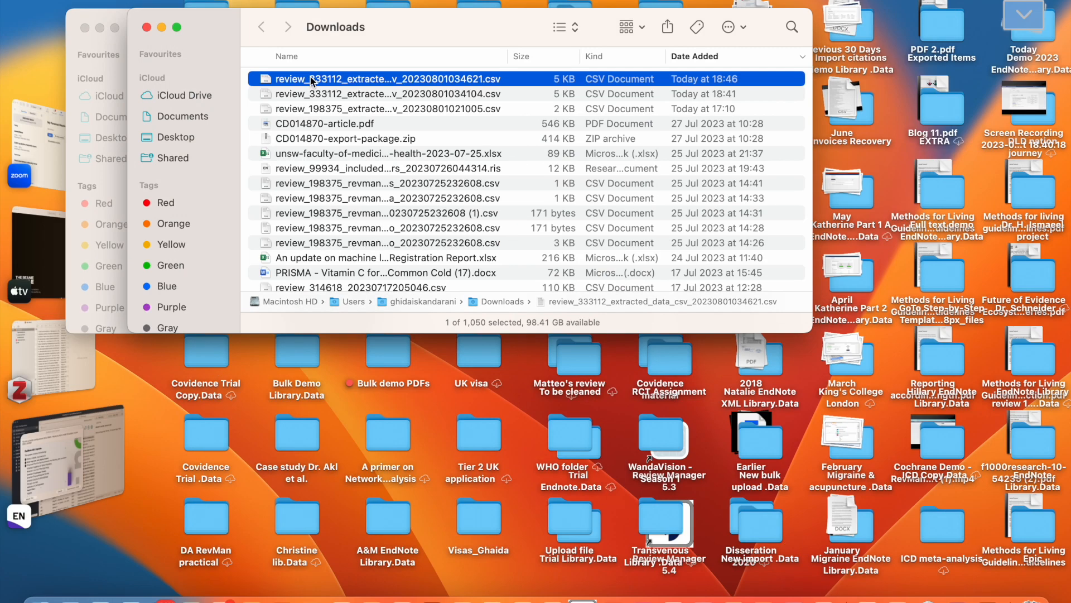
- Open the downloaded review CSV in Excel and browse across its study-arm columns
double_click(378, 78)
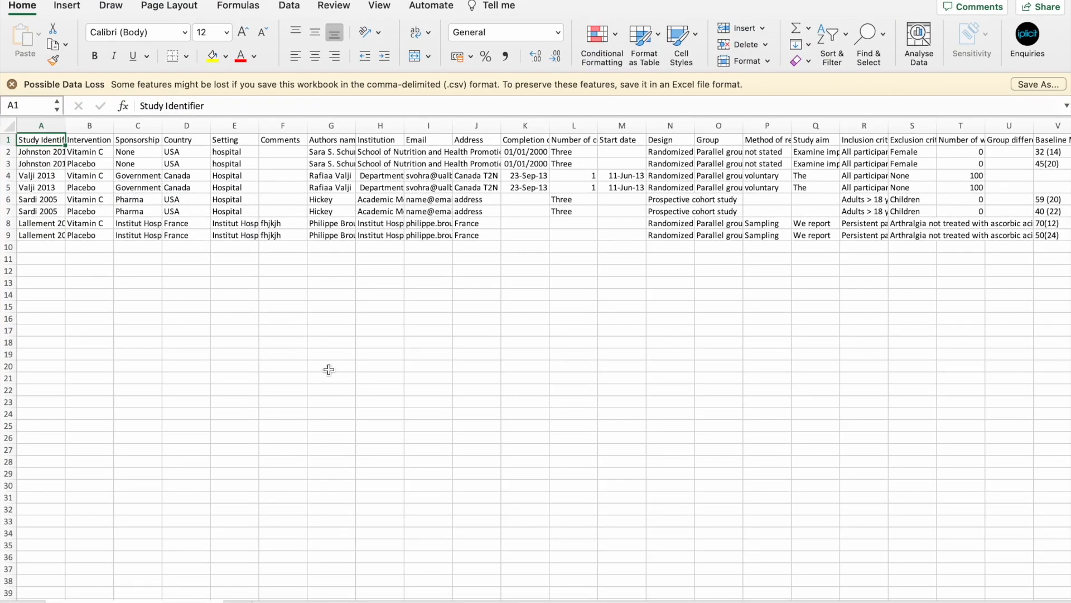
scroll(right, 3)
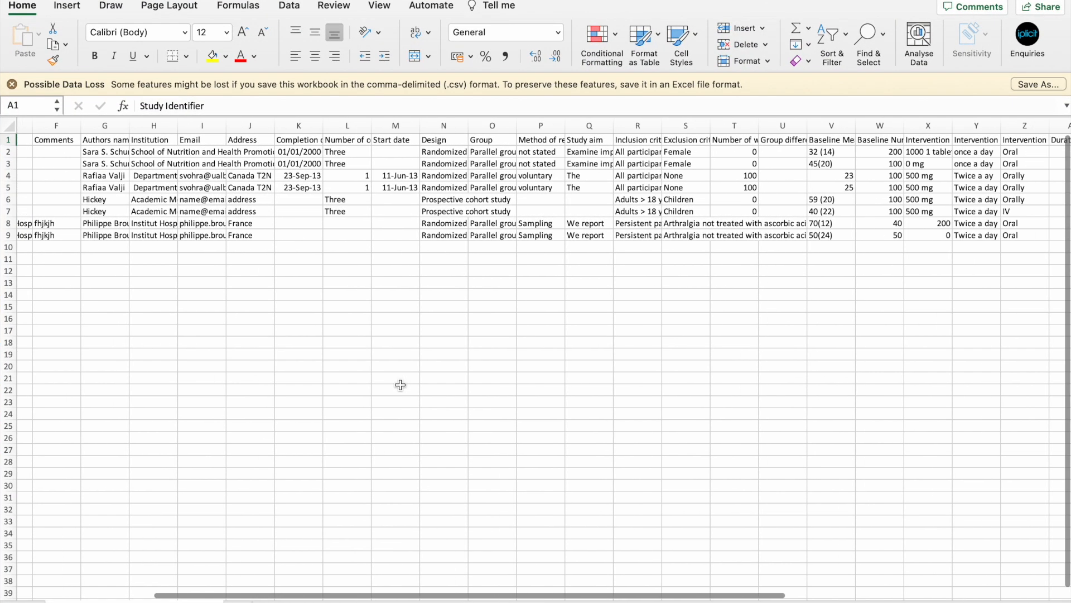
scroll(right, 3)
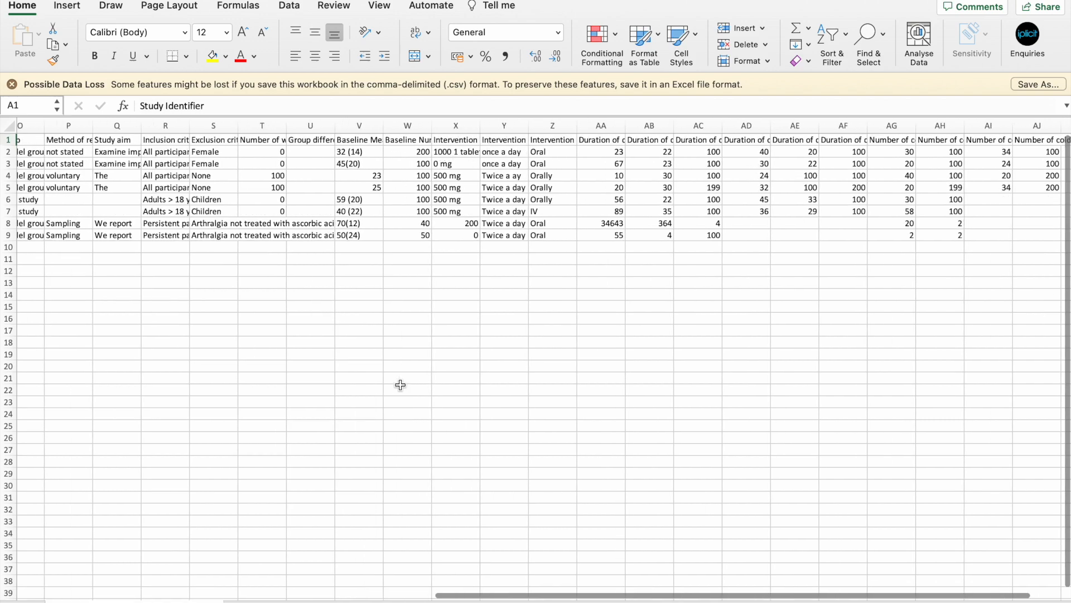
scroll(left, 3)
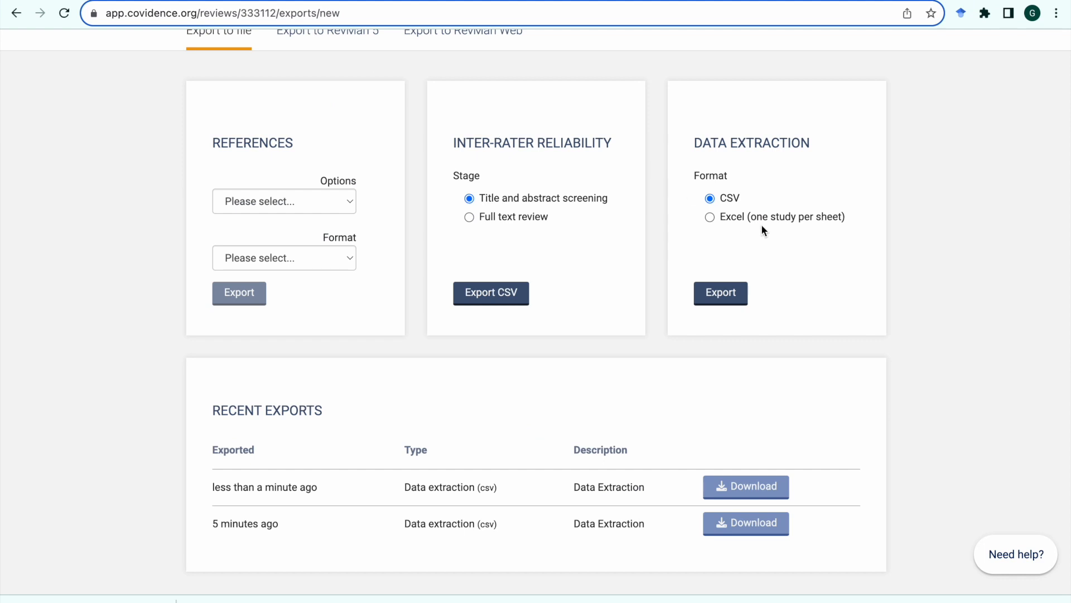
- Export data extraction in Excel one-study-per-sheet format and check Recent Exports for the xlsx
click(710, 216)
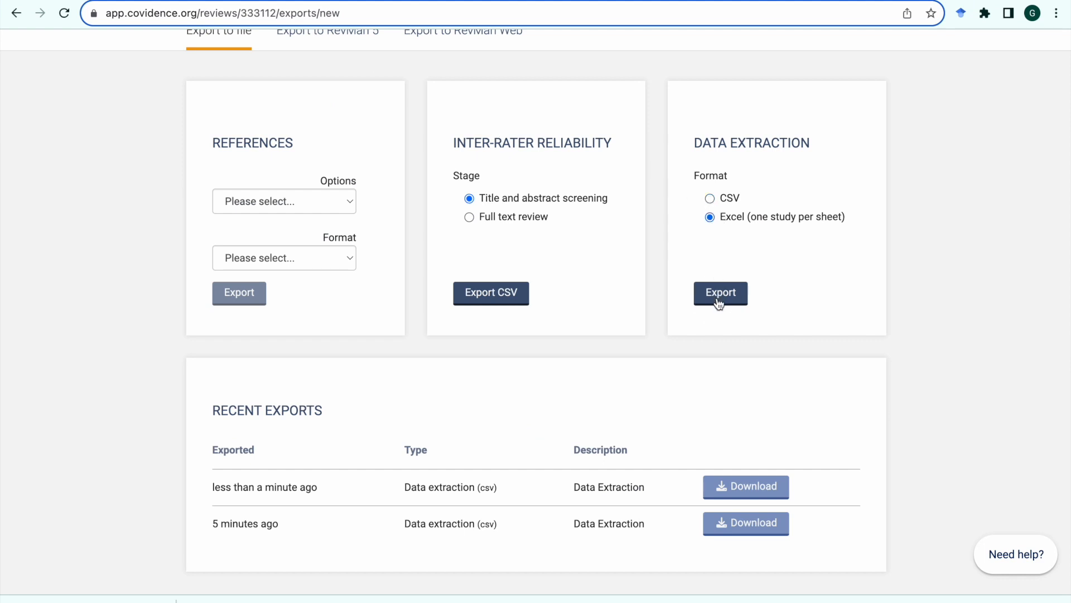
click(721, 292)
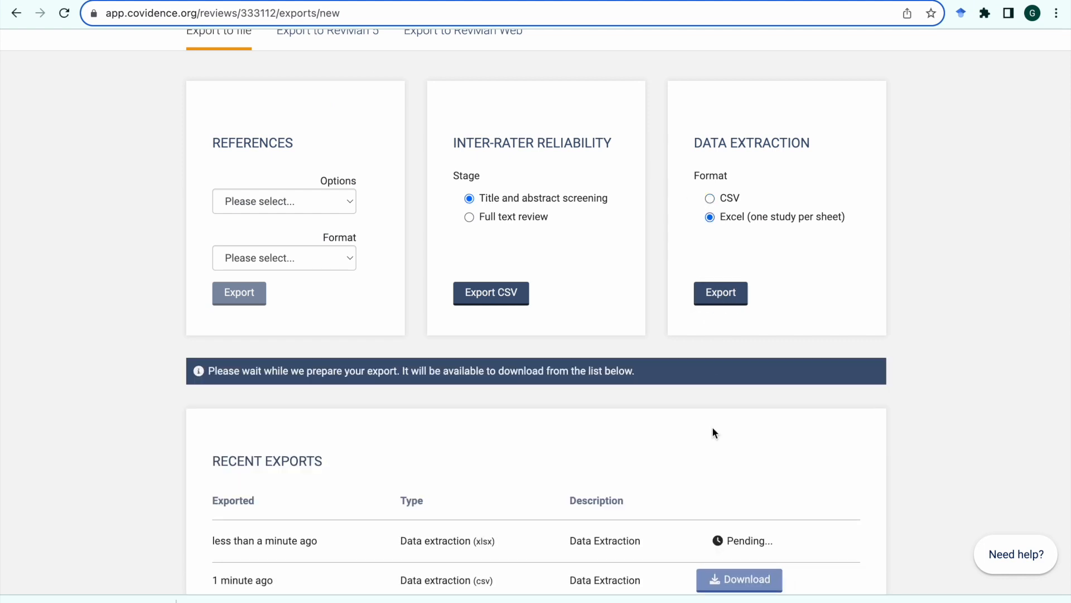
scroll(down, 3)
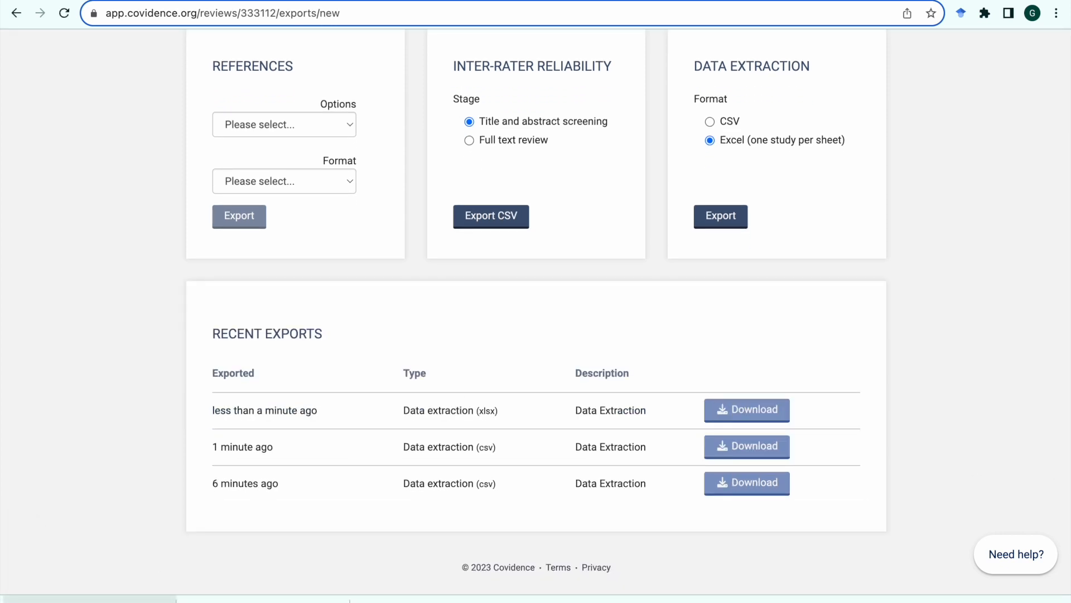
mouse_move(104, 576)
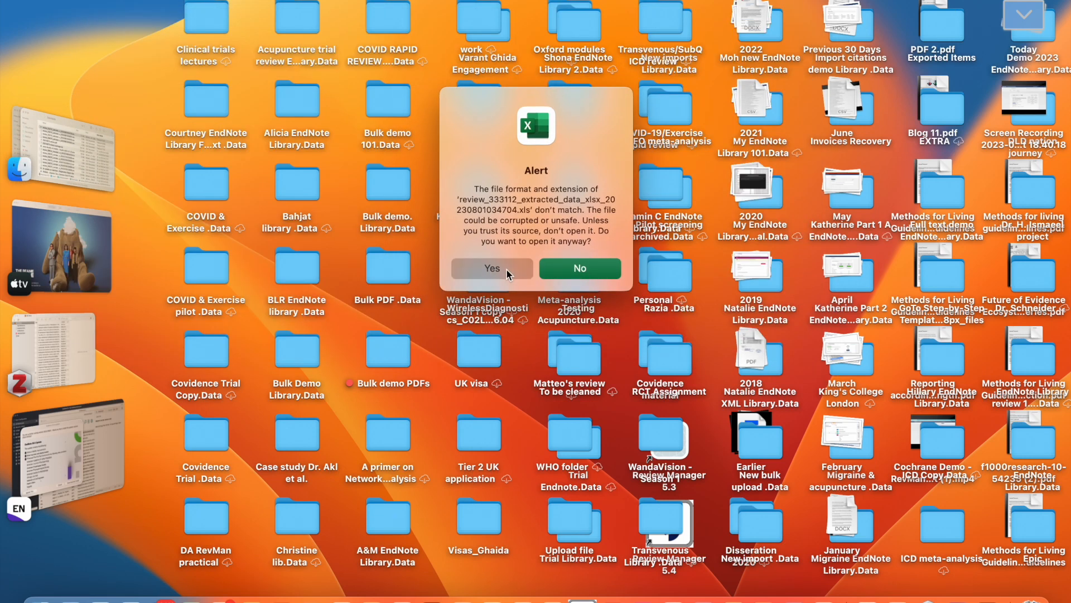
- Accept the file format alert with Yes to open the workbook anyway
click(491, 268)
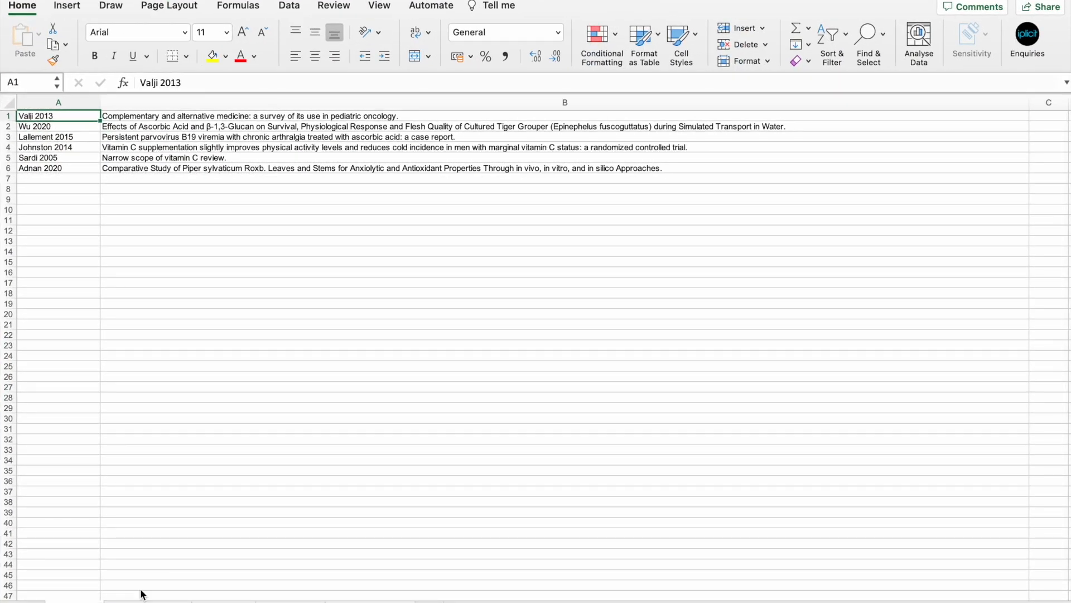